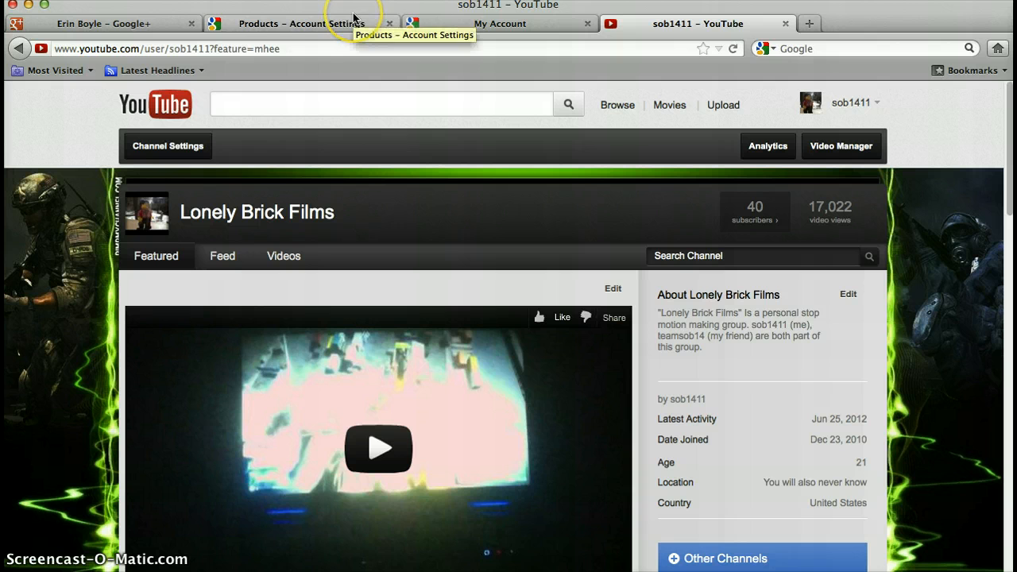
pyautogui.moveTo(102, 23)
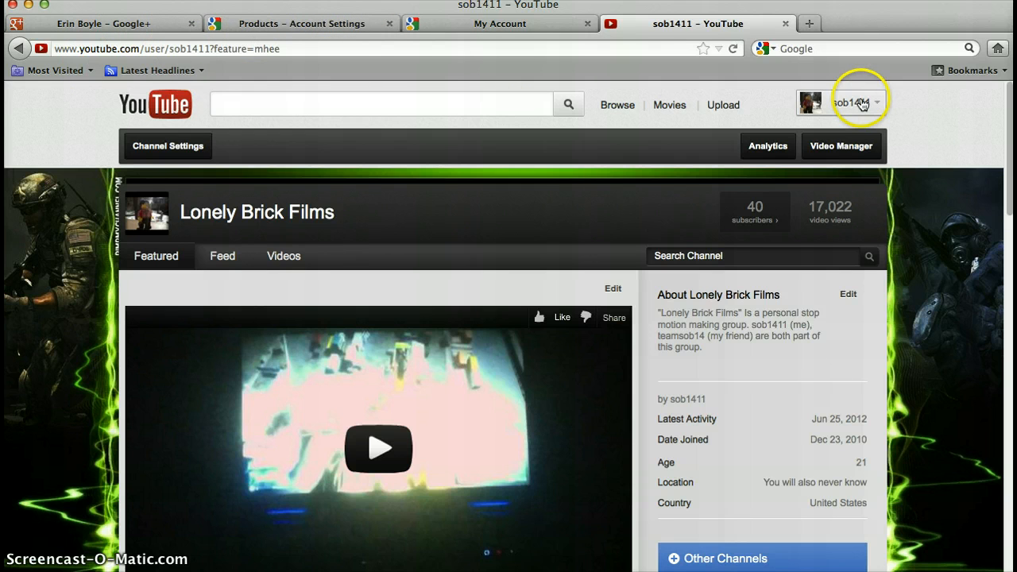
pyautogui.moveTo(862, 119)
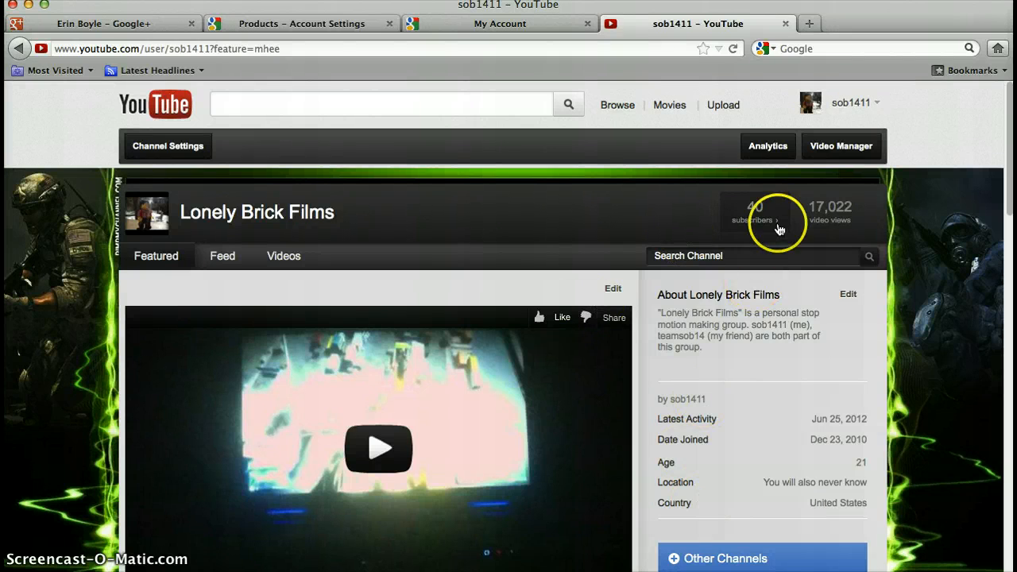
pyautogui.moveTo(911, 179)
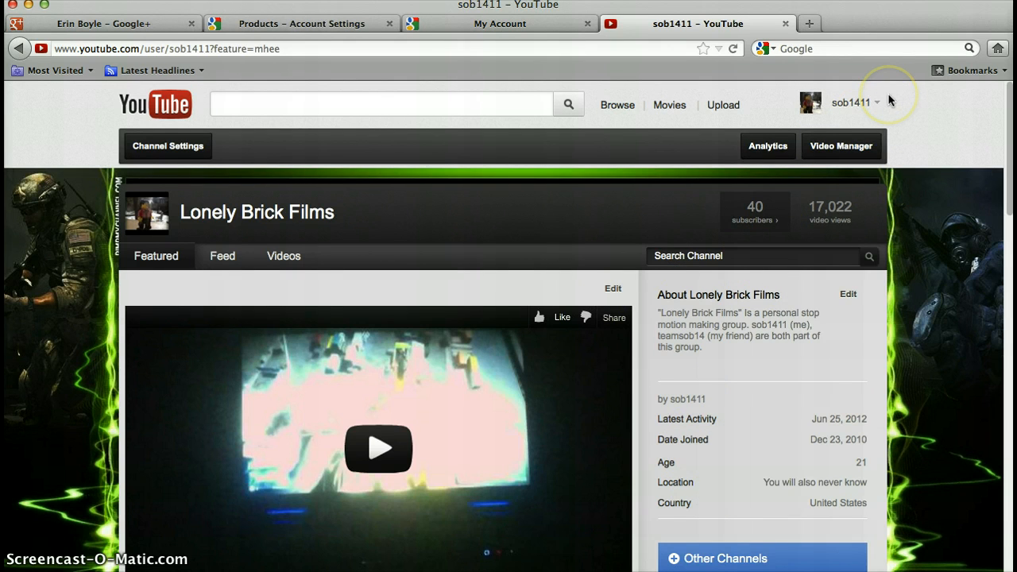
# Step: Open YouTube account Settings from the account name dropdown
pyautogui.click(850, 102)
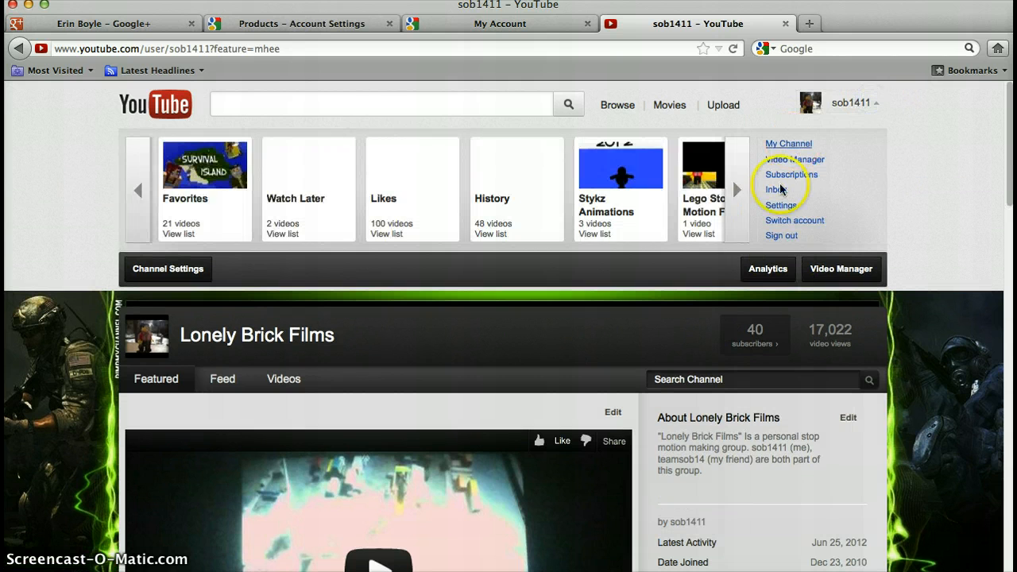
pyautogui.click(780, 205)
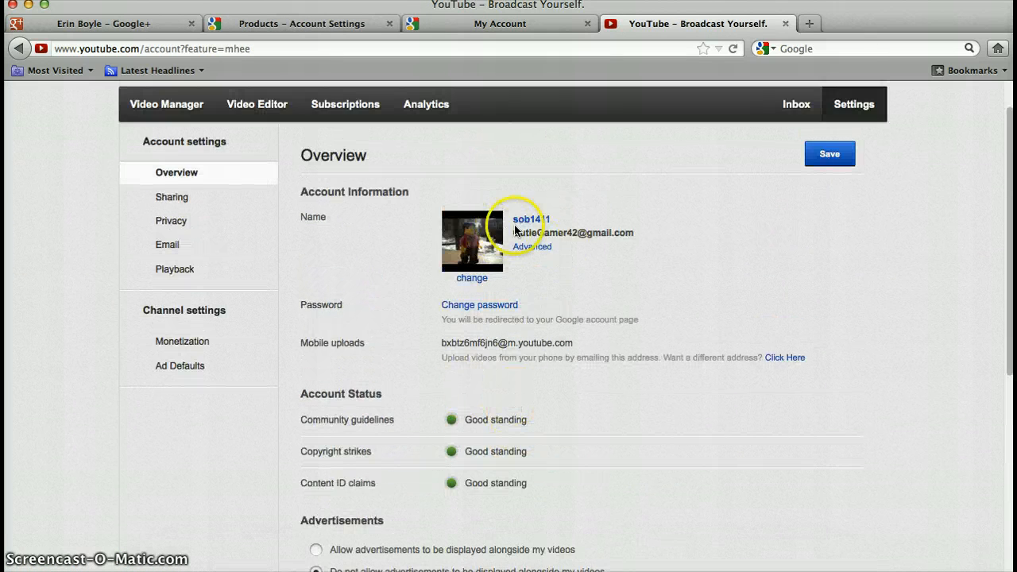
pyautogui.moveTo(712, 400)
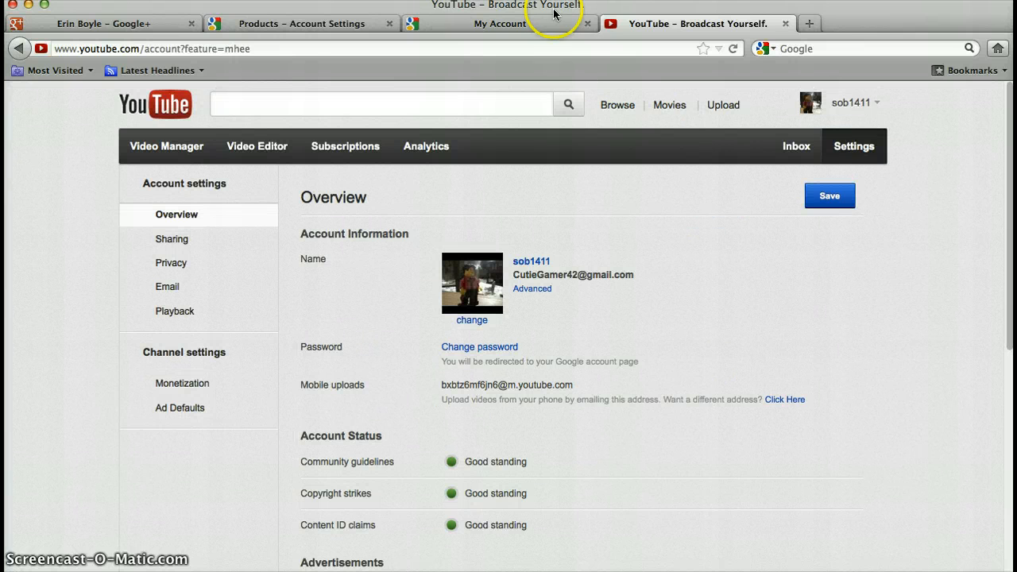
pyautogui.moveTo(538, 308)
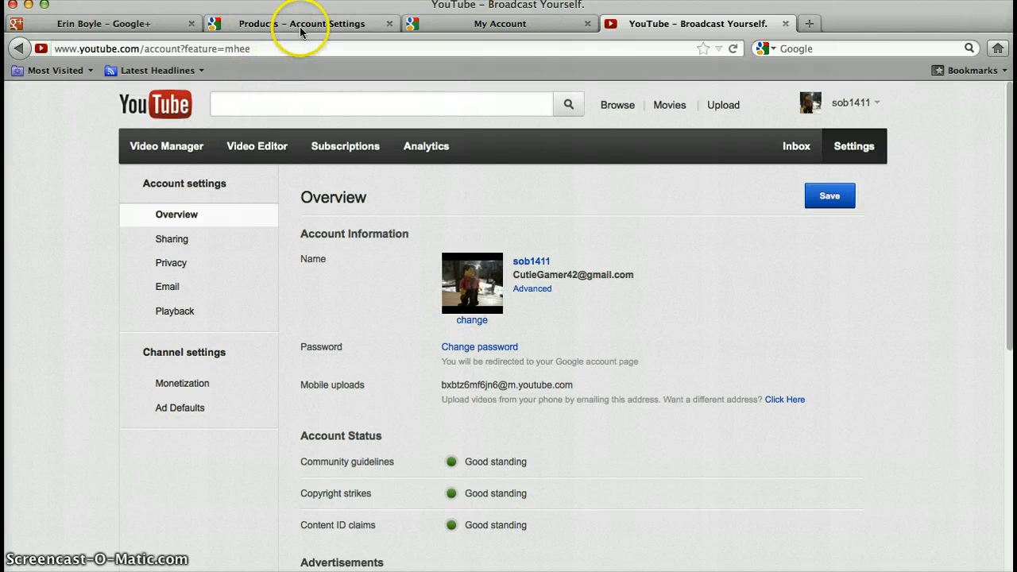
pyautogui.moveTo(356, 67)
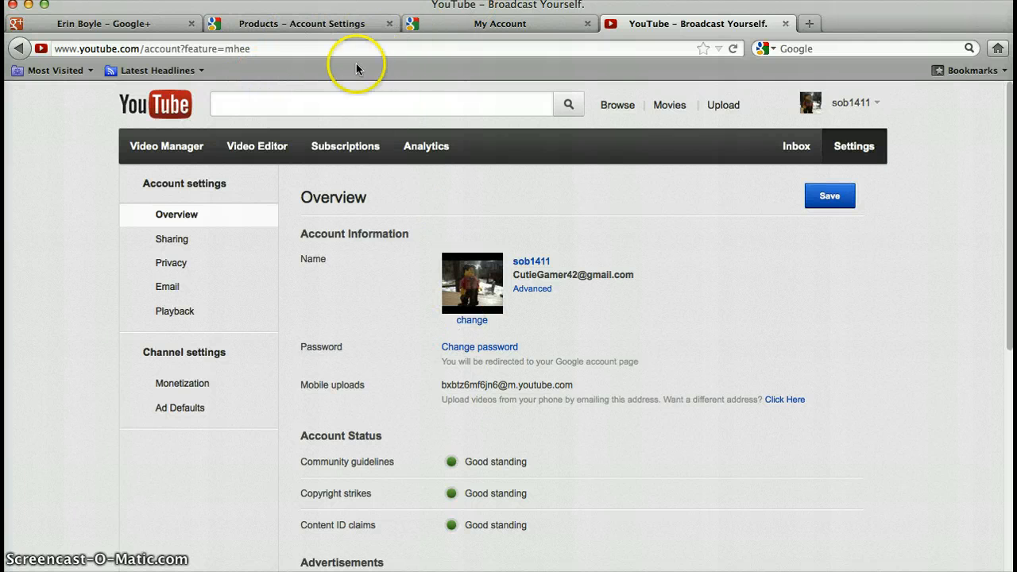
# Step: Load the YouTube my_account_unlink page from the address bar suggestion
pyautogui.click(381, 104)
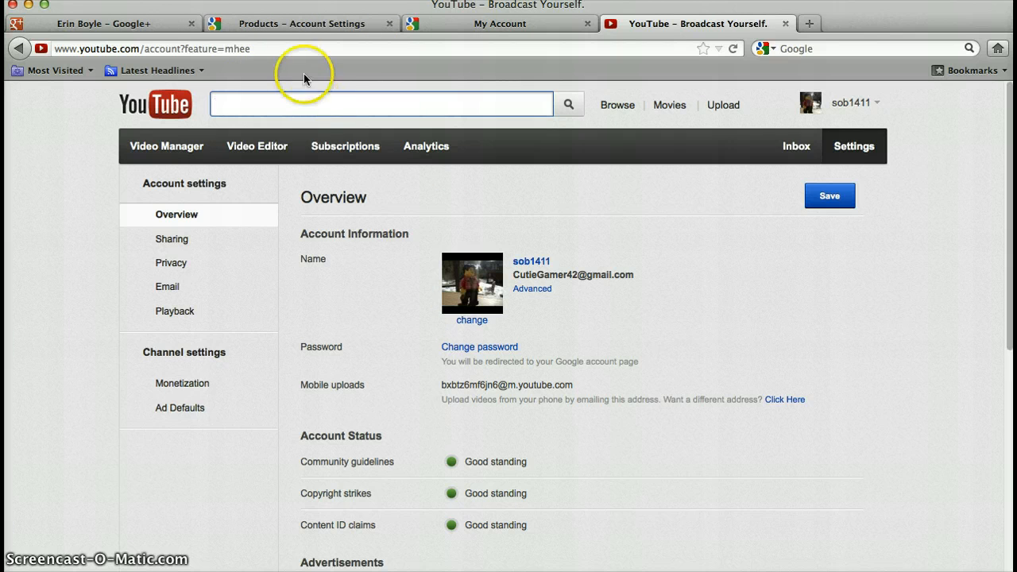
pyautogui.click(317, 48)
pyautogui.write('www.')
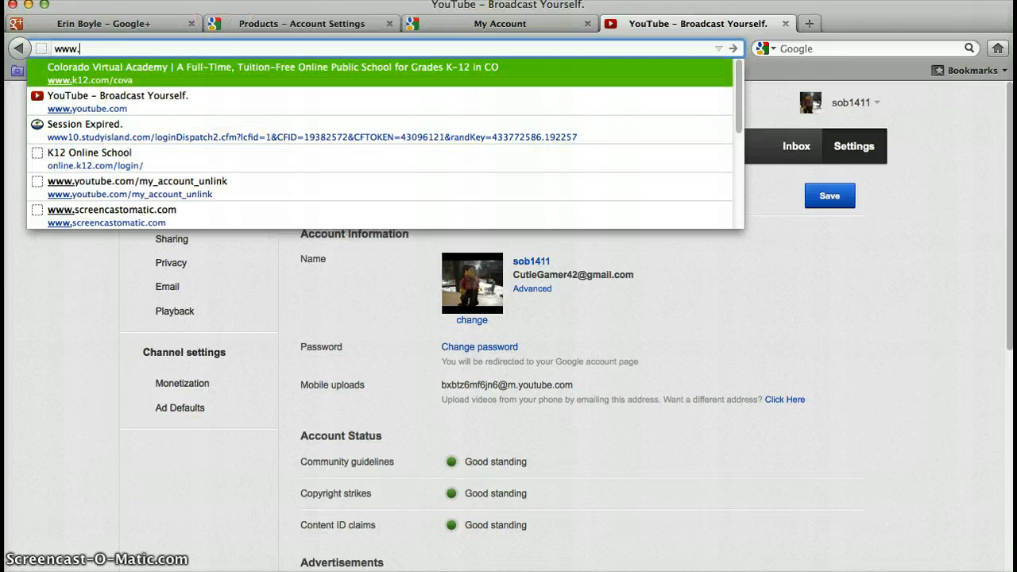
pyautogui.write('you')
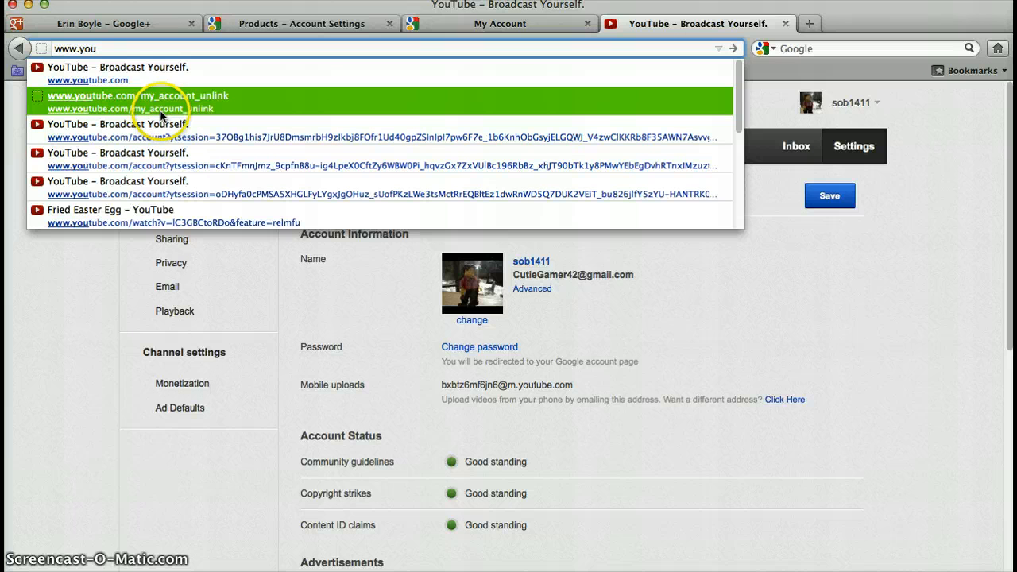
pyautogui.moveTo(215, 111)
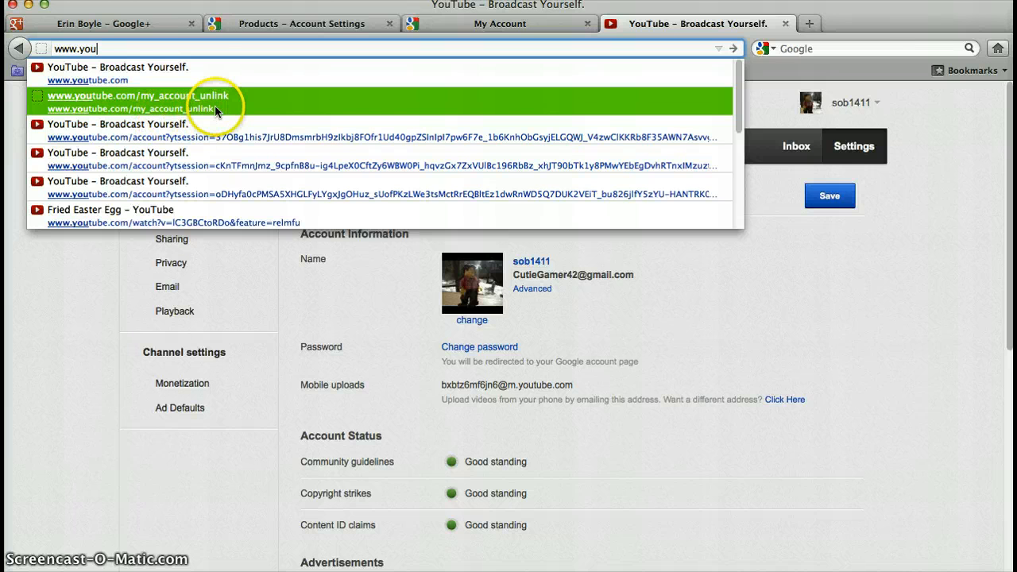
pyautogui.click(135, 100)
pyautogui.write("'")
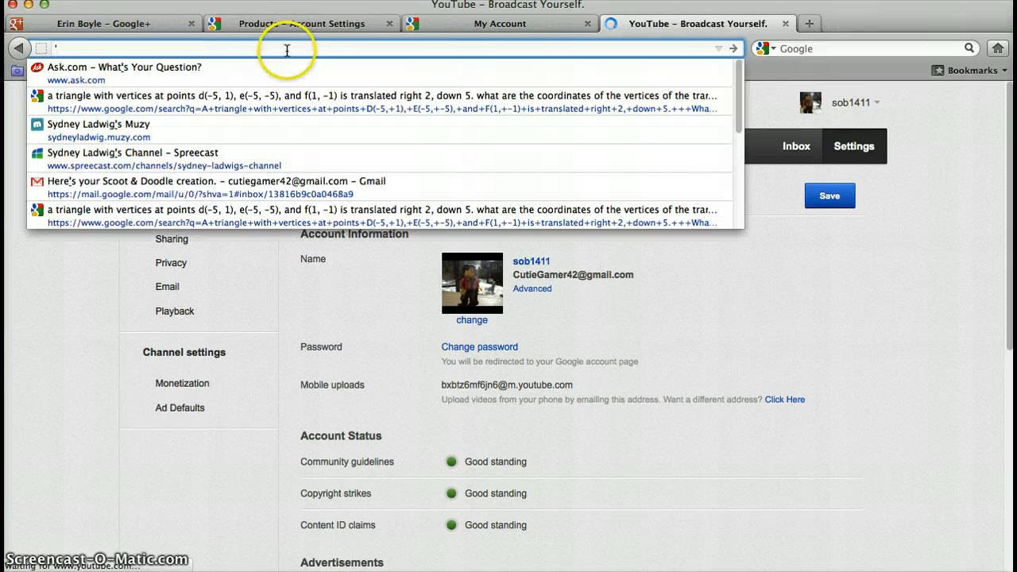
pyautogui.write('www.')
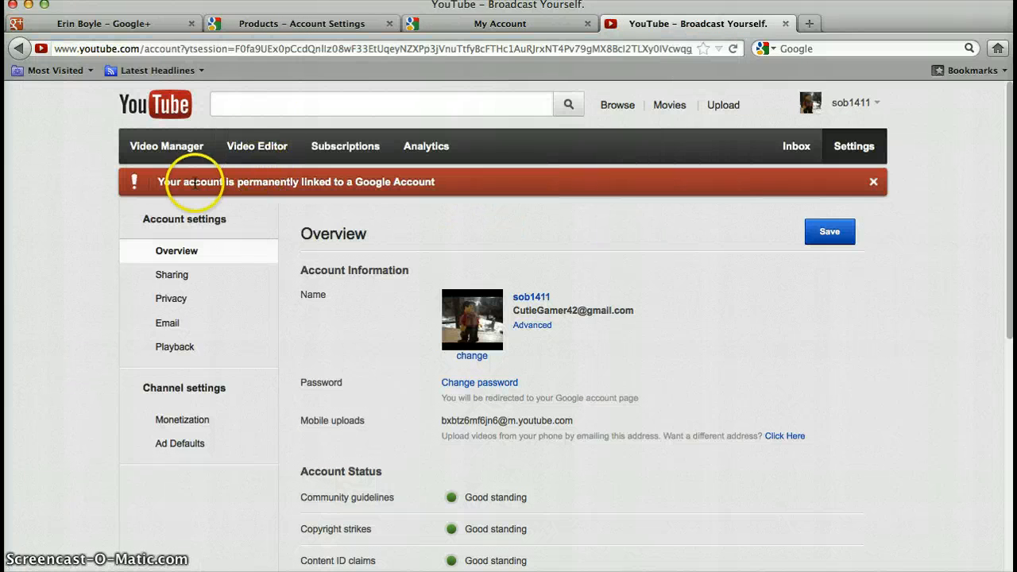
pyautogui.moveTo(350, 181)
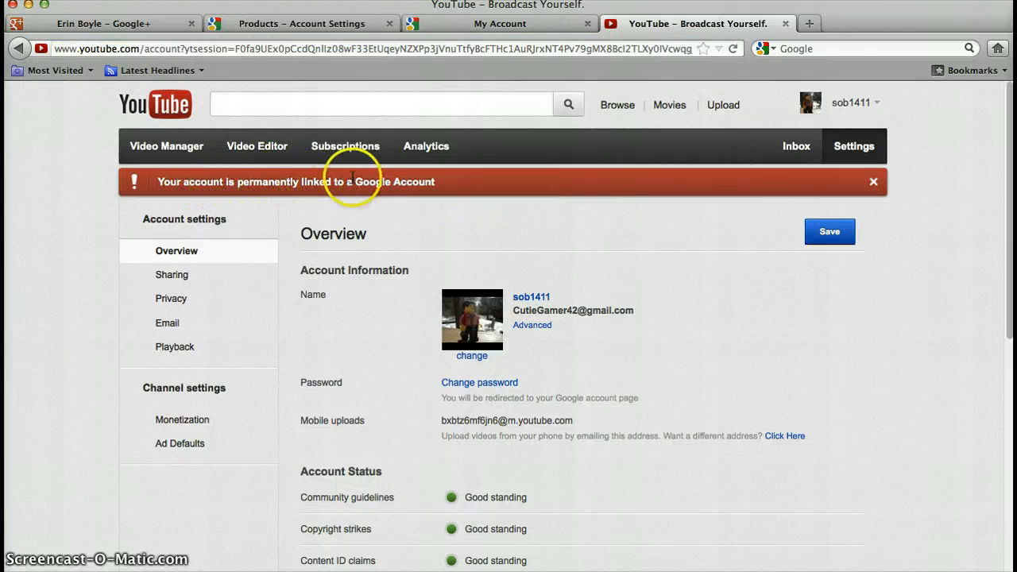
pyautogui.moveTo(441, 192)
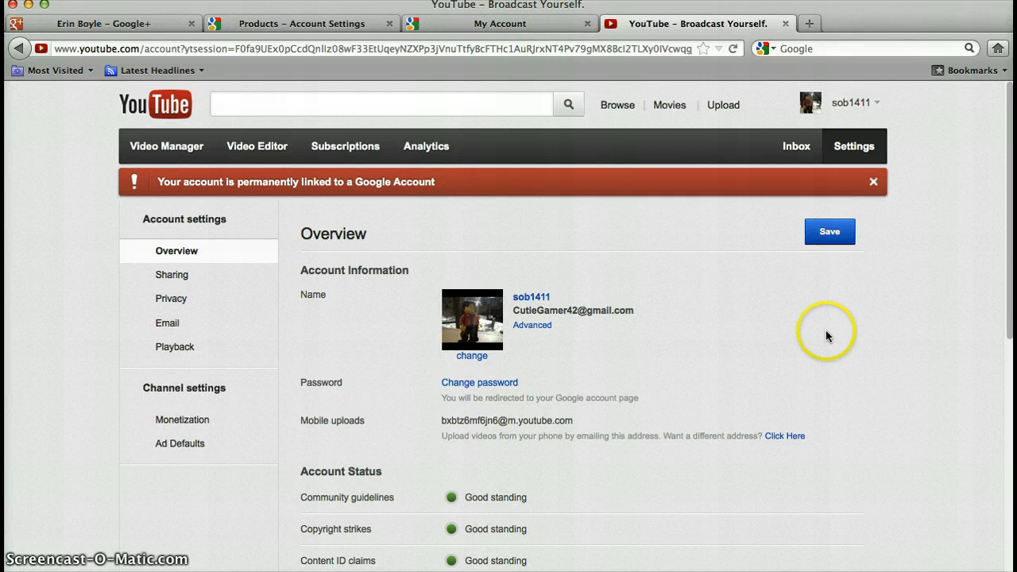
pyautogui.moveTo(882, 70)
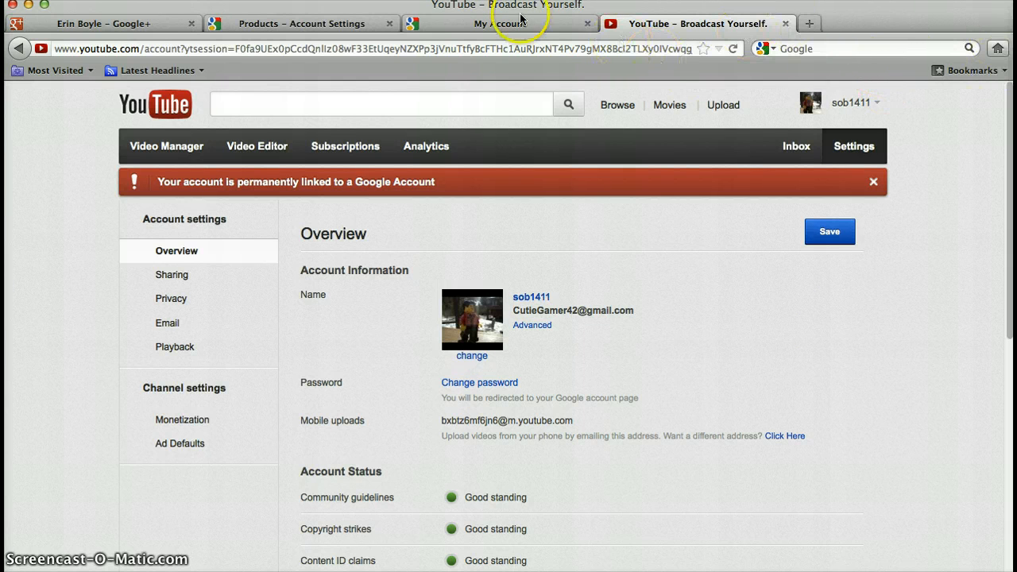
# Step: Compare the Remove Gmail, Google+ and Products tabs, then open the Google+ account menu
pyautogui.click(501, 23)
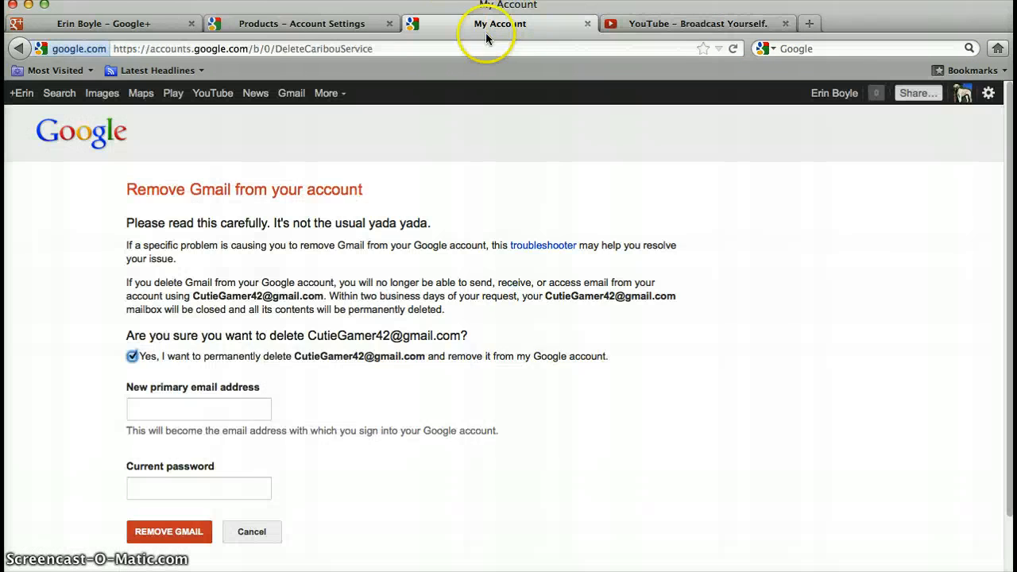
pyautogui.click(103, 23)
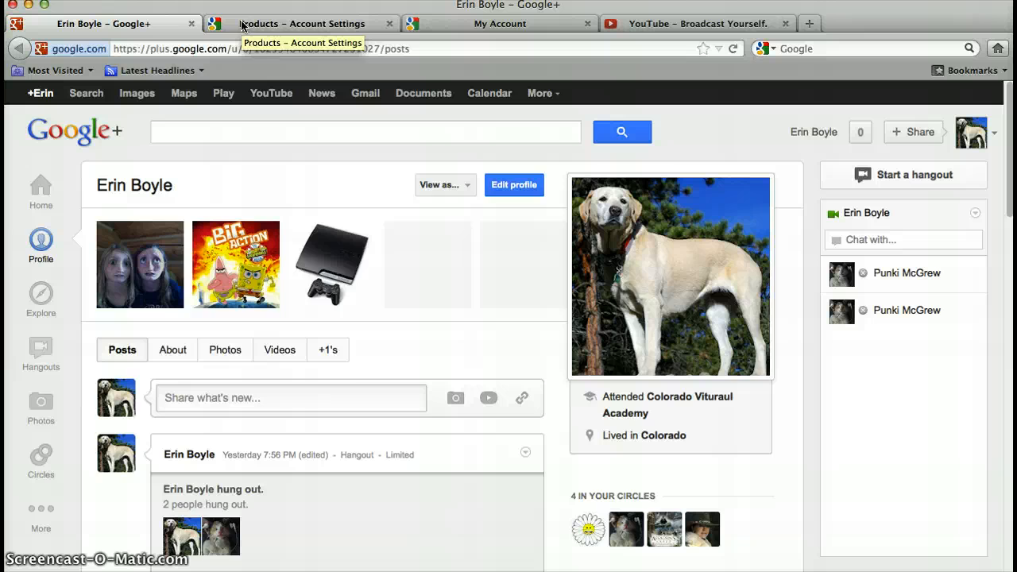
pyautogui.scroll(-3)
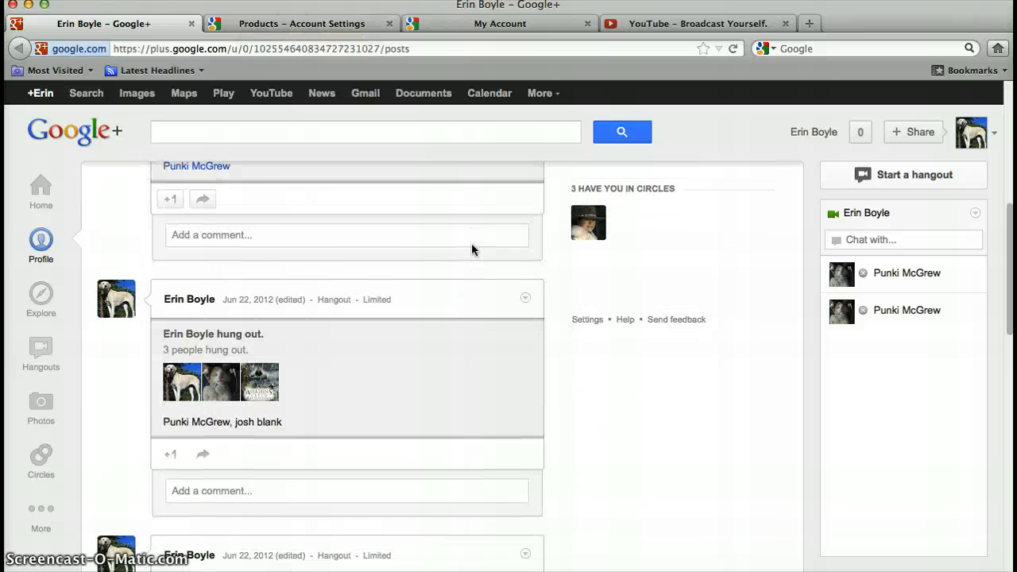
pyautogui.click(302, 23)
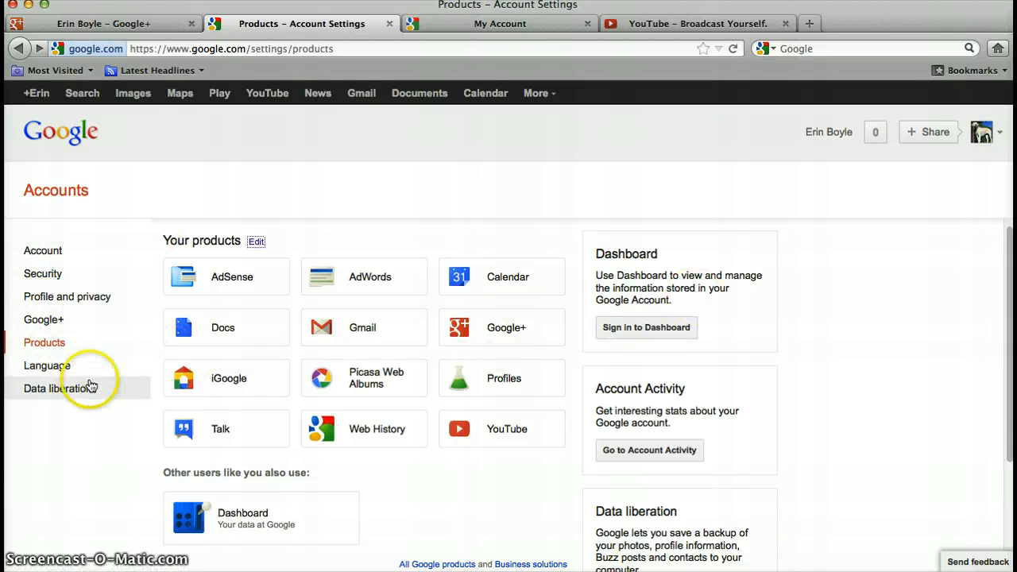
pyautogui.moveTo(650, 461)
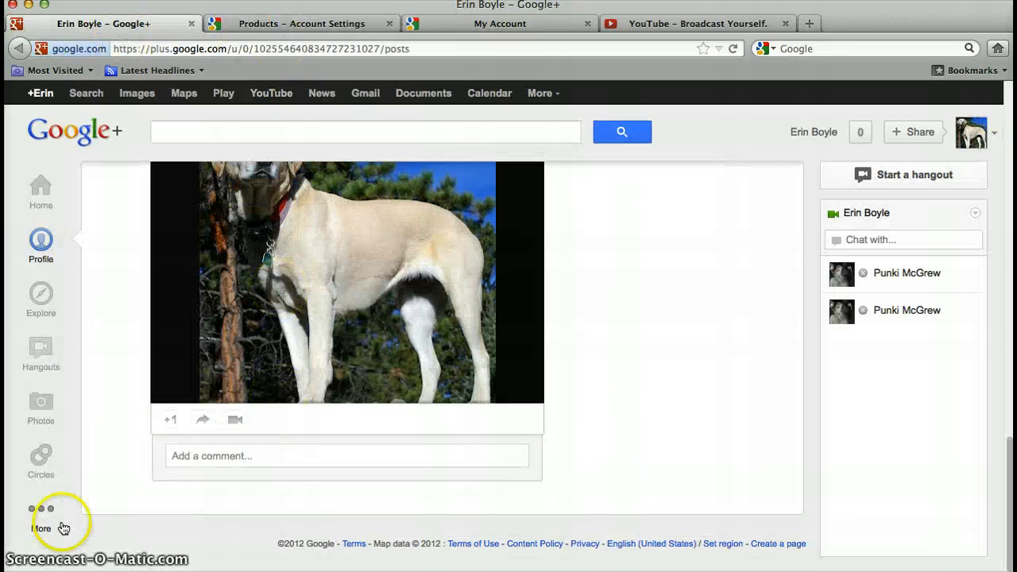
pyautogui.click(971, 132)
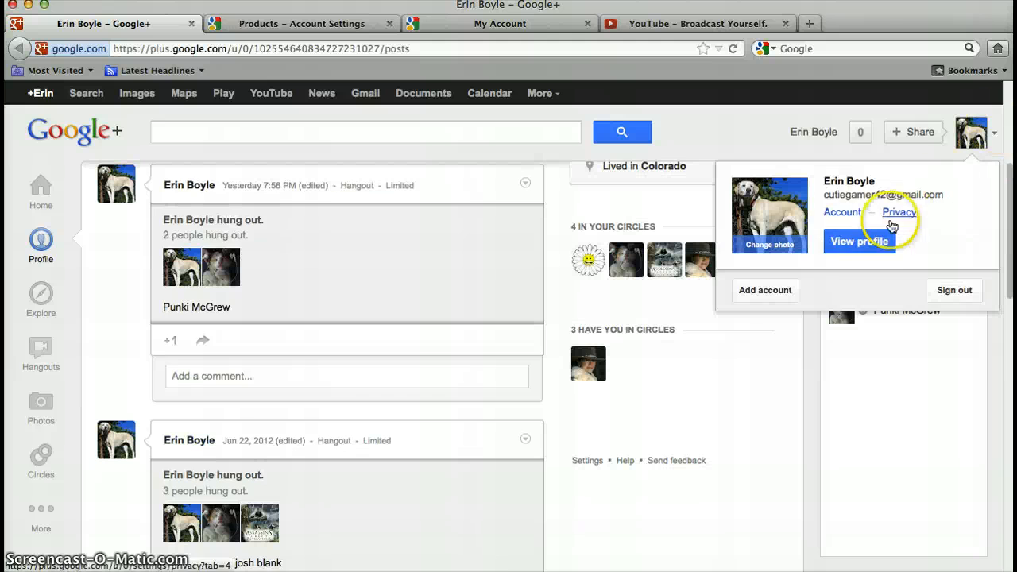
# Step: Return to the Remove Gmail form with the permanent-deletion confirmation still checked
pyautogui.click(302, 23)
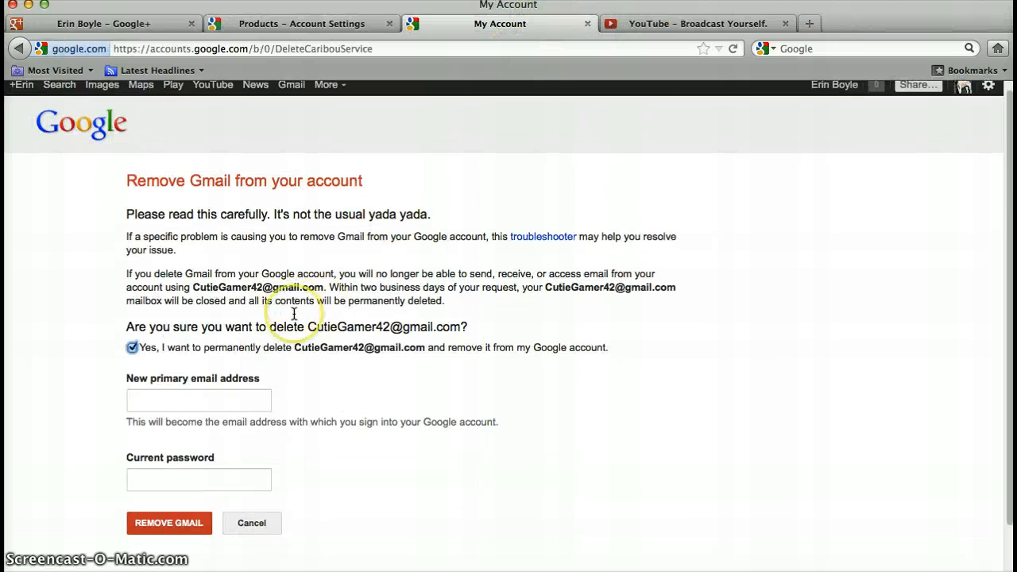
pyautogui.scroll(-3)
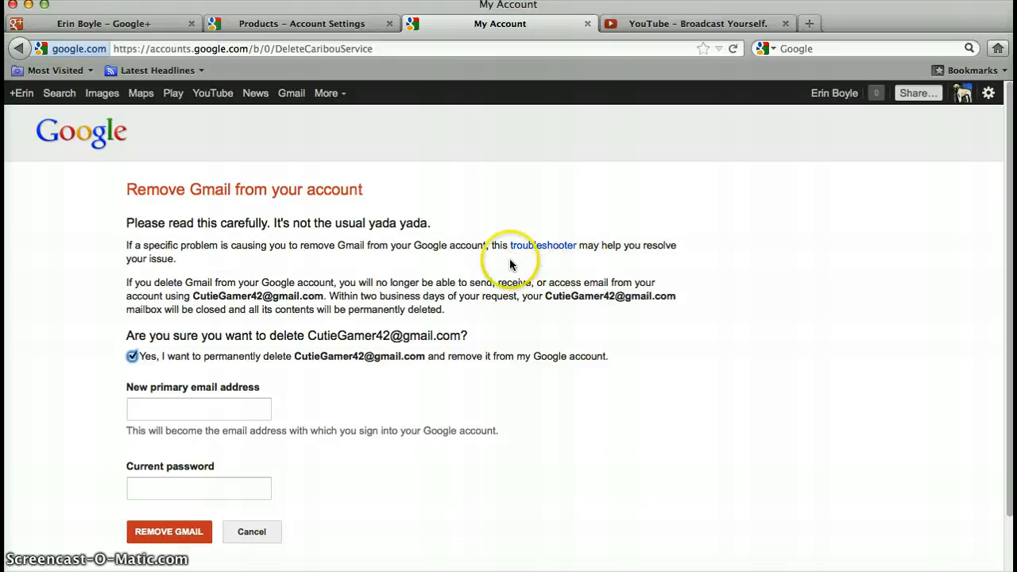
pyautogui.moveTo(422, 311)
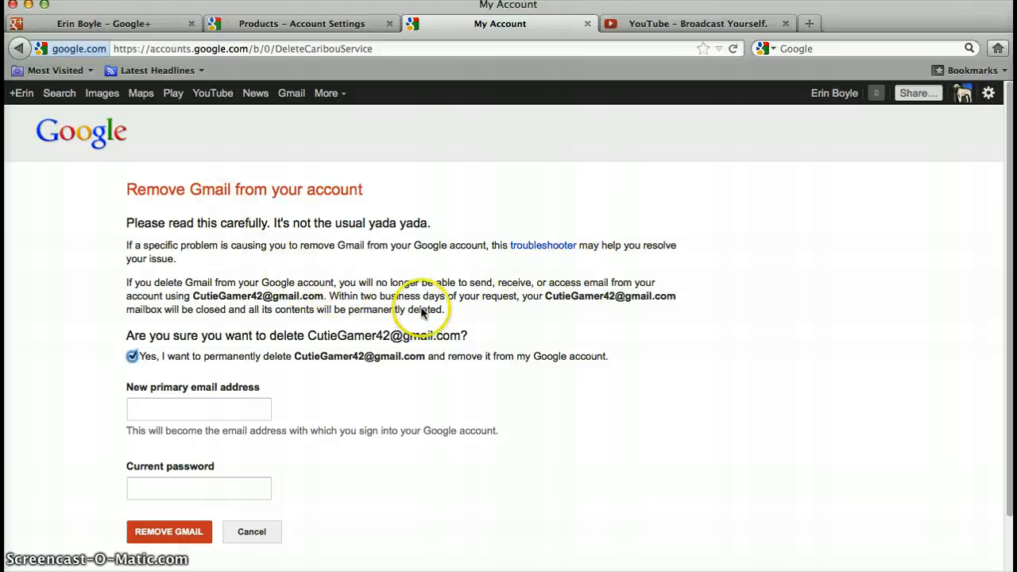
pyautogui.moveTo(628, 295)
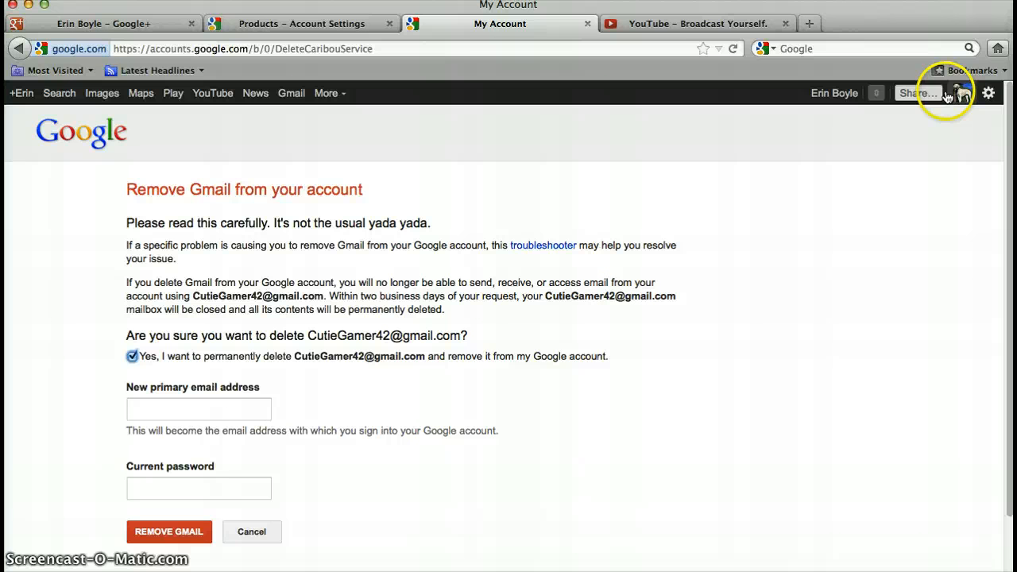
pyautogui.moveTo(795, 171)
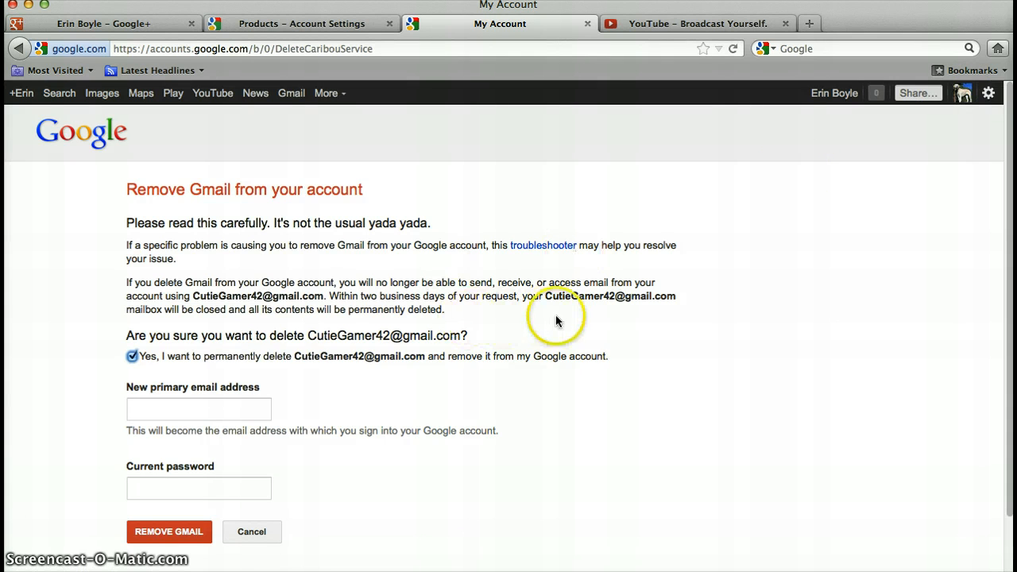
pyautogui.moveTo(648, 290)
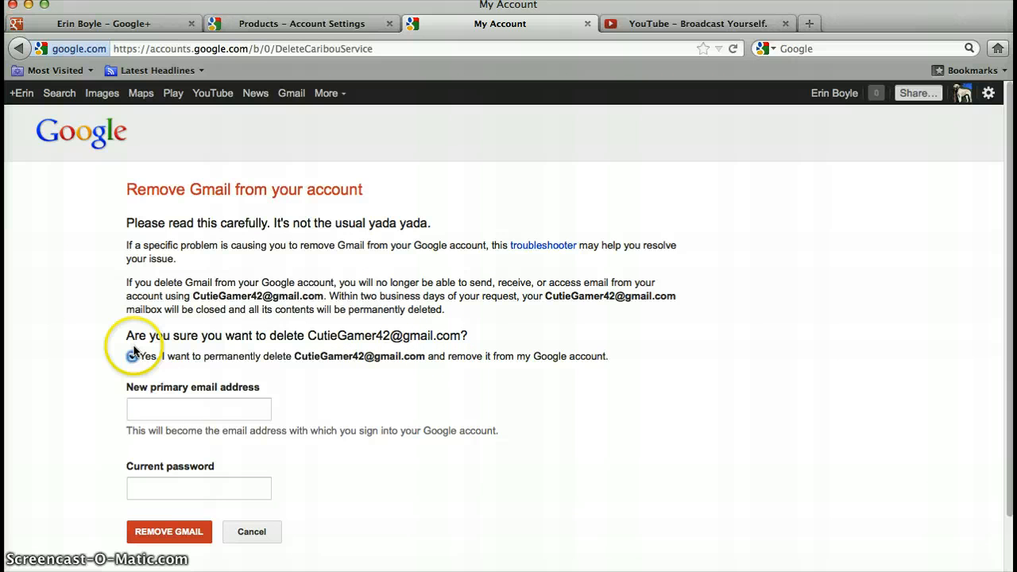
pyautogui.click(132, 356)
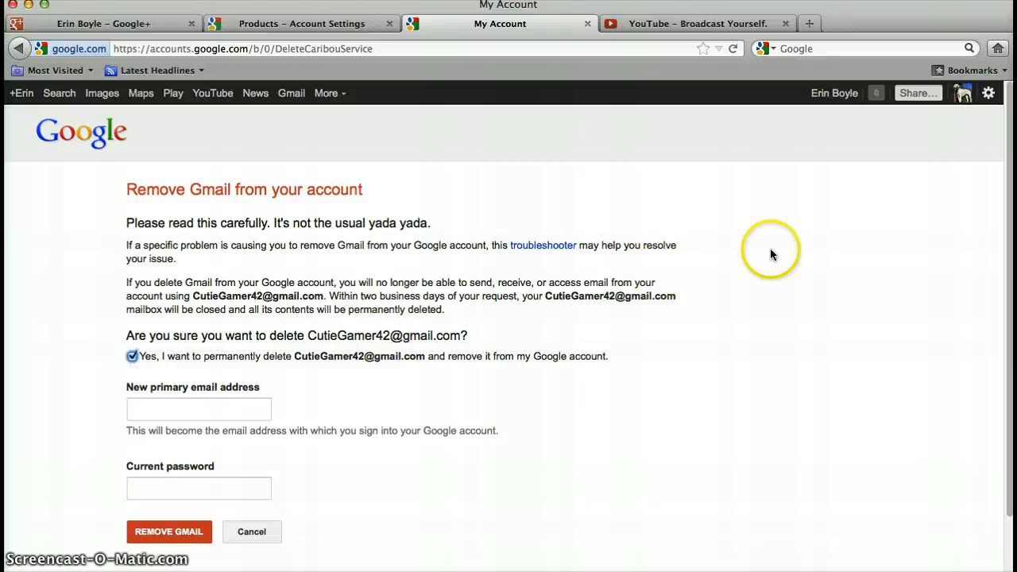
pyautogui.moveTo(988, 111)
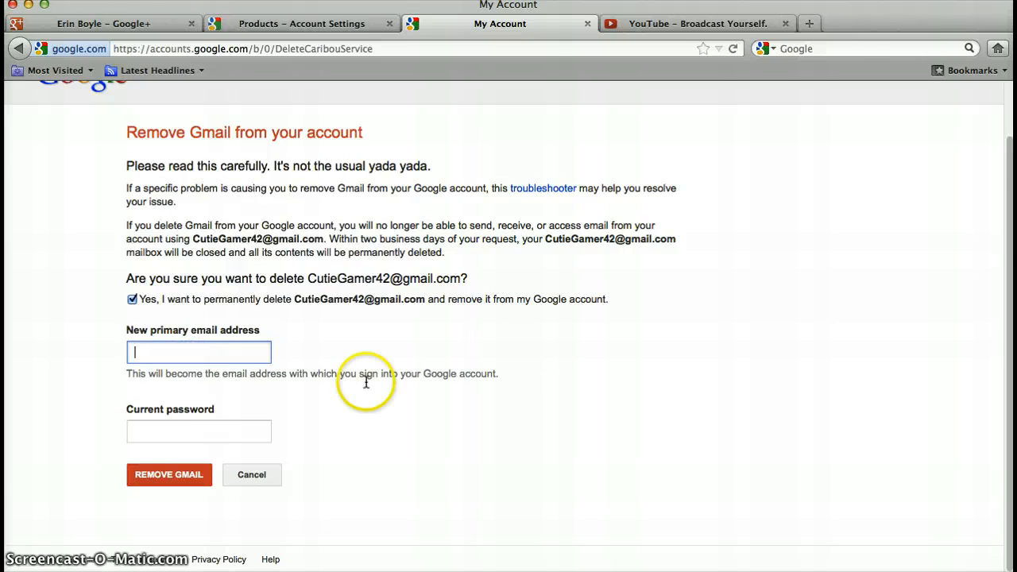
pyautogui.click(198, 431)
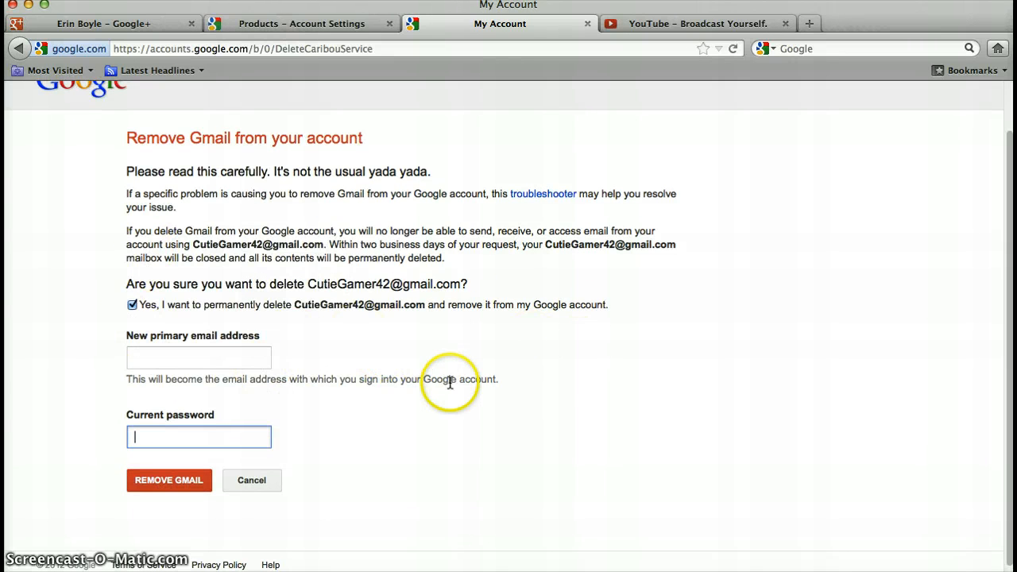
pyautogui.moveTo(355, 397)
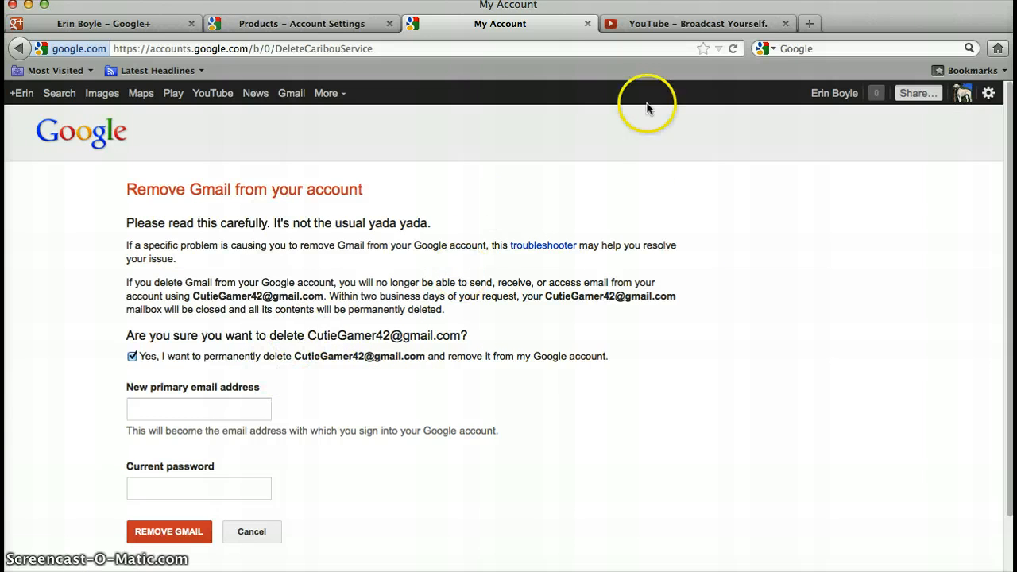
pyautogui.moveTo(547, 45)
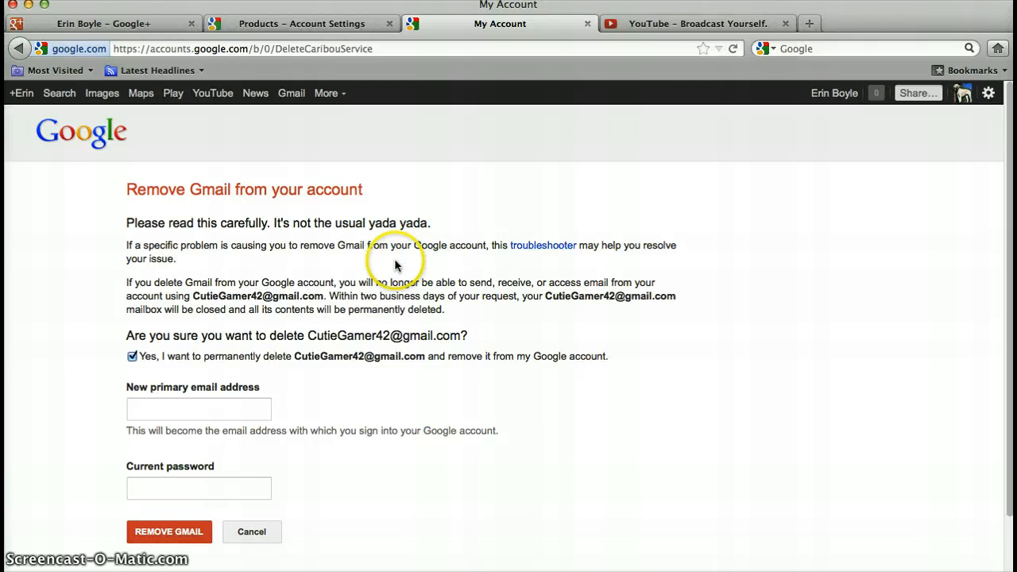
pyautogui.moveTo(526, 272)
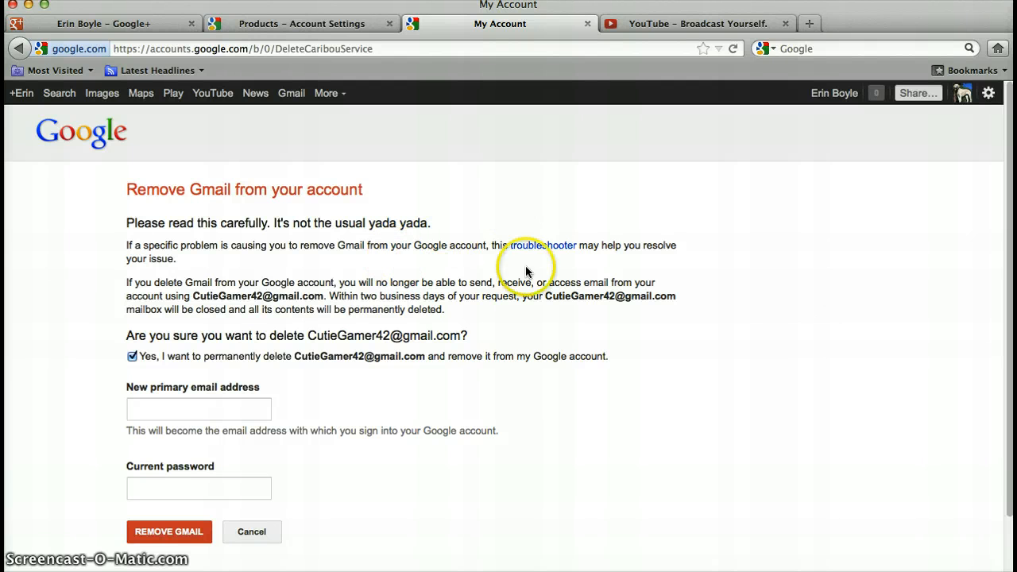
pyautogui.moveTo(111, 457)
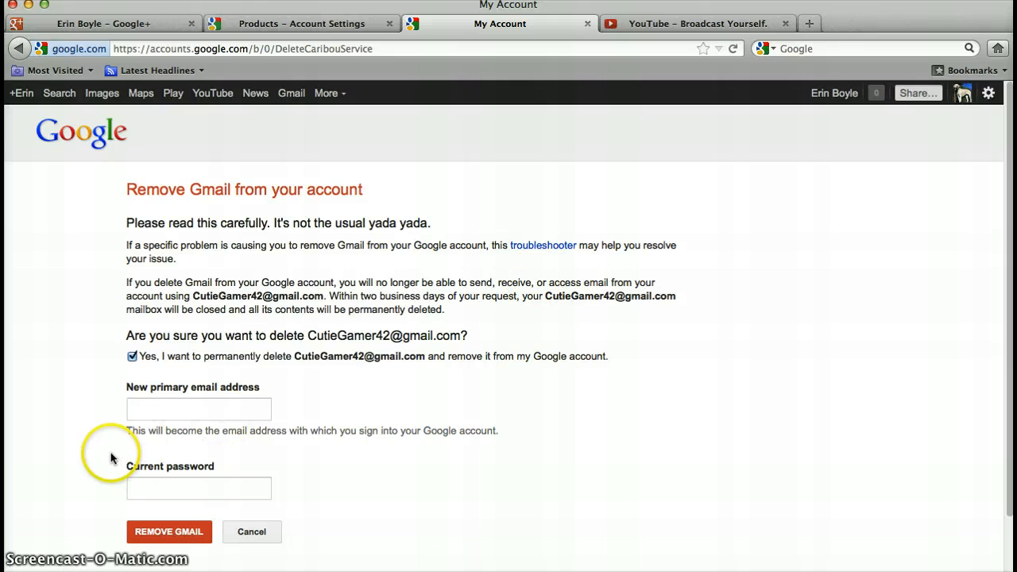
pyautogui.moveTo(364, 181)
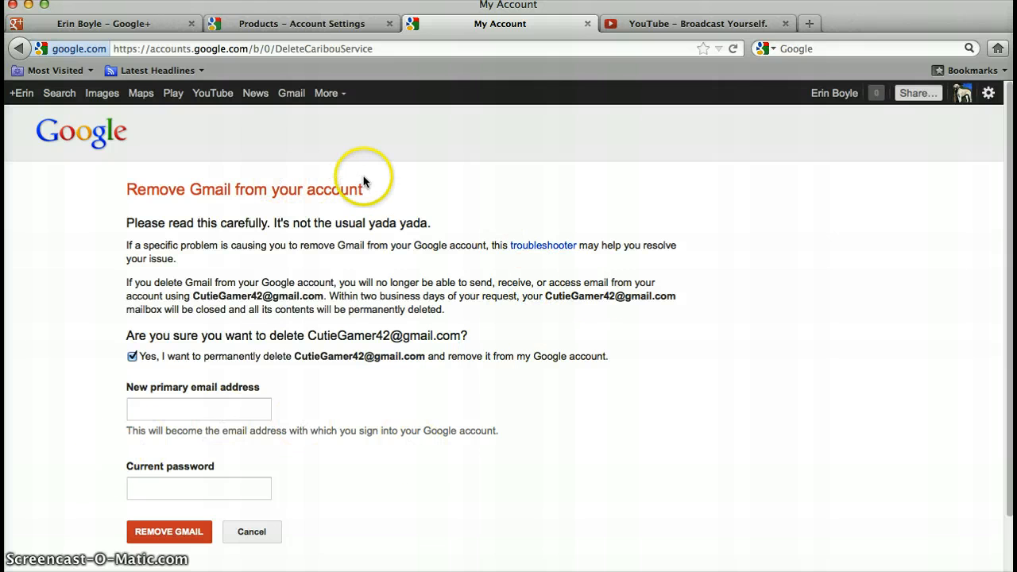
pyautogui.moveTo(717, 194)
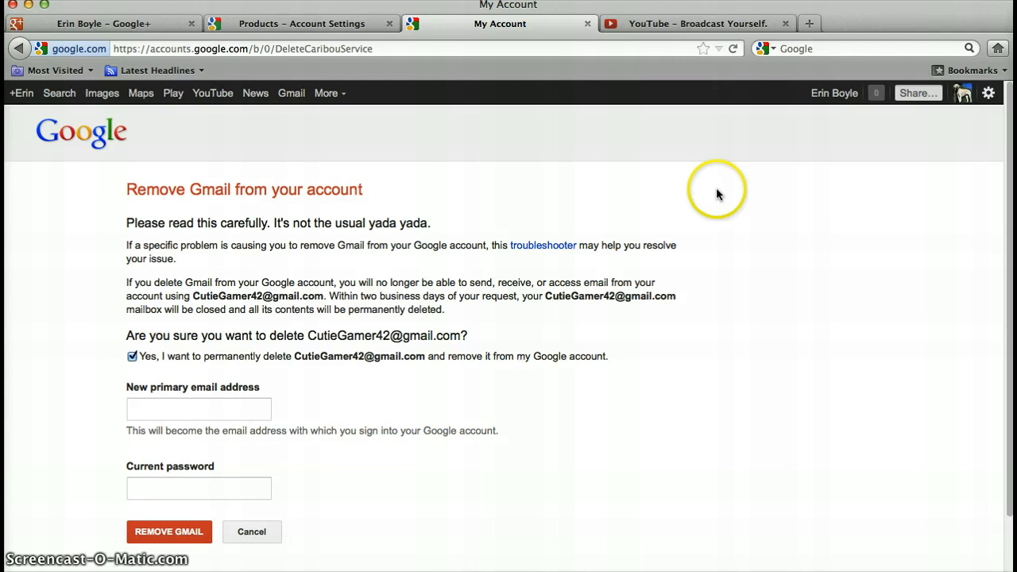
pyautogui.moveTo(818, 39)
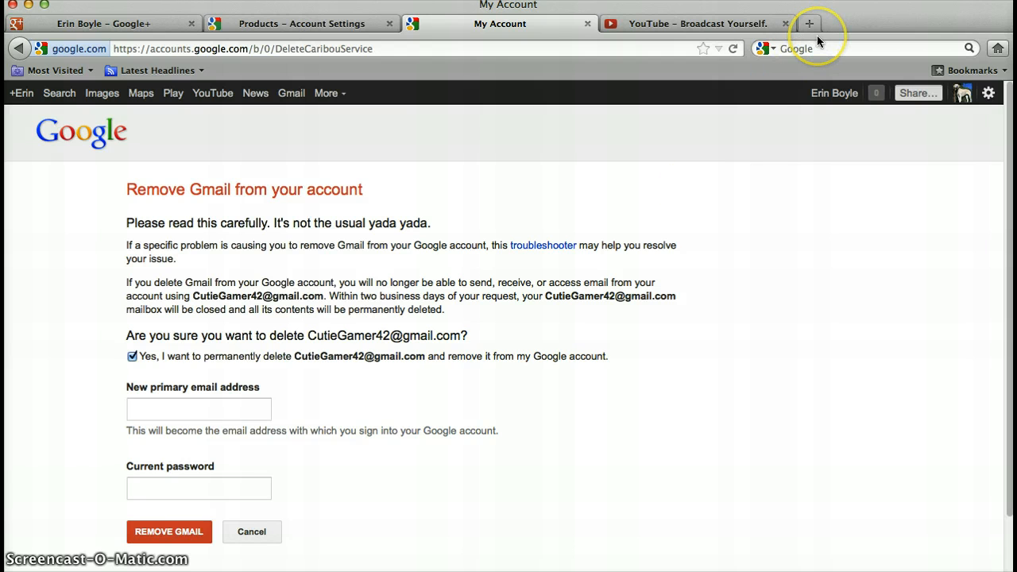
pyautogui.moveTo(412, 387)
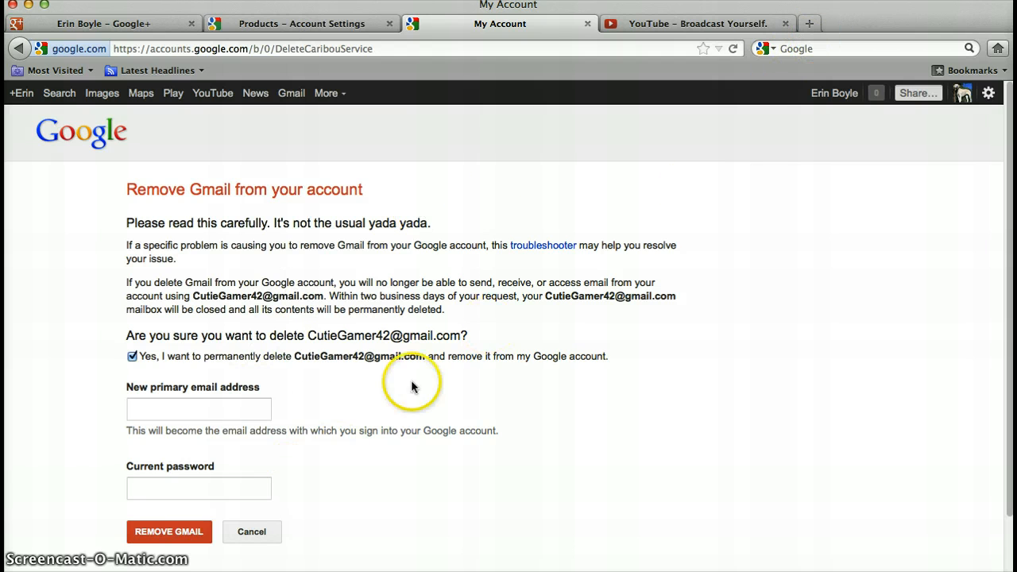
pyautogui.moveTo(435, 269)
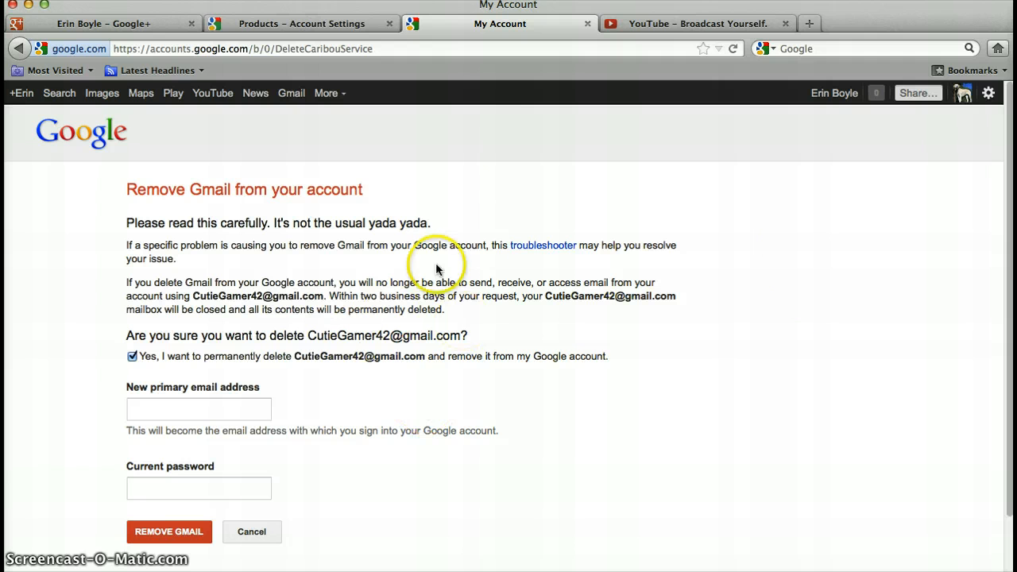
pyautogui.moveTo(441, 309)
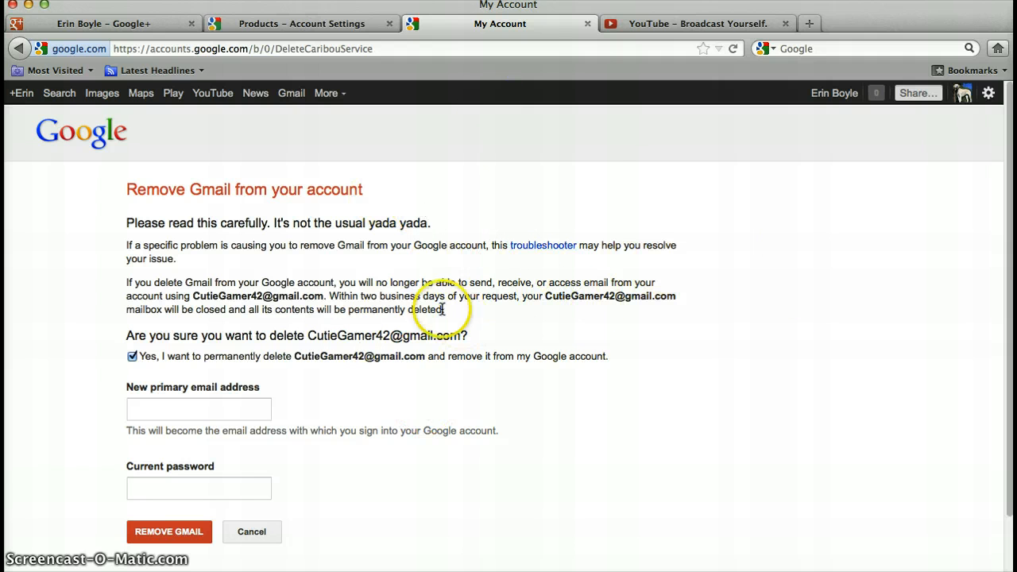
pyautogui.moveTo(679, 147)
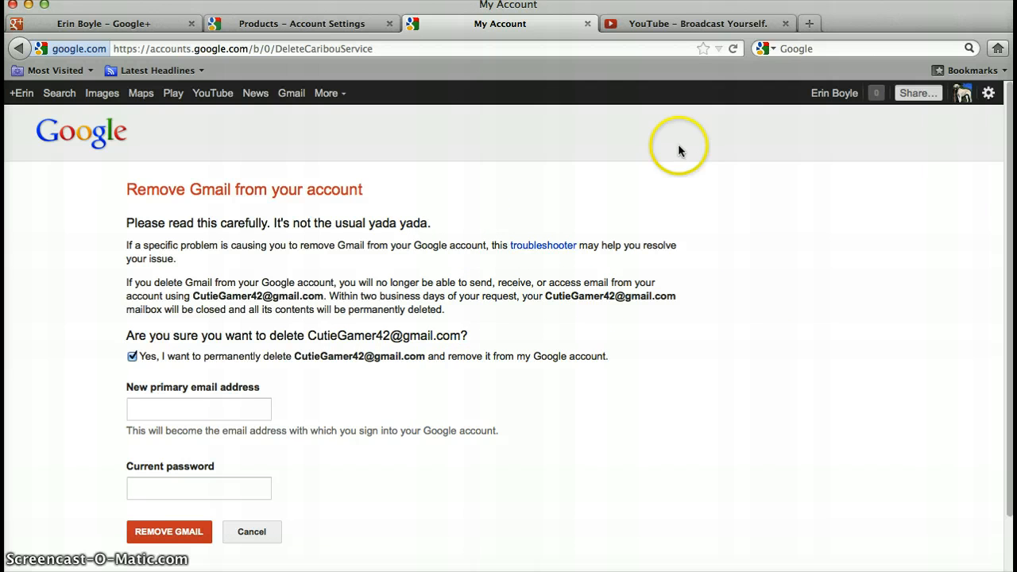
pyautogui.moveTo(453, 301)
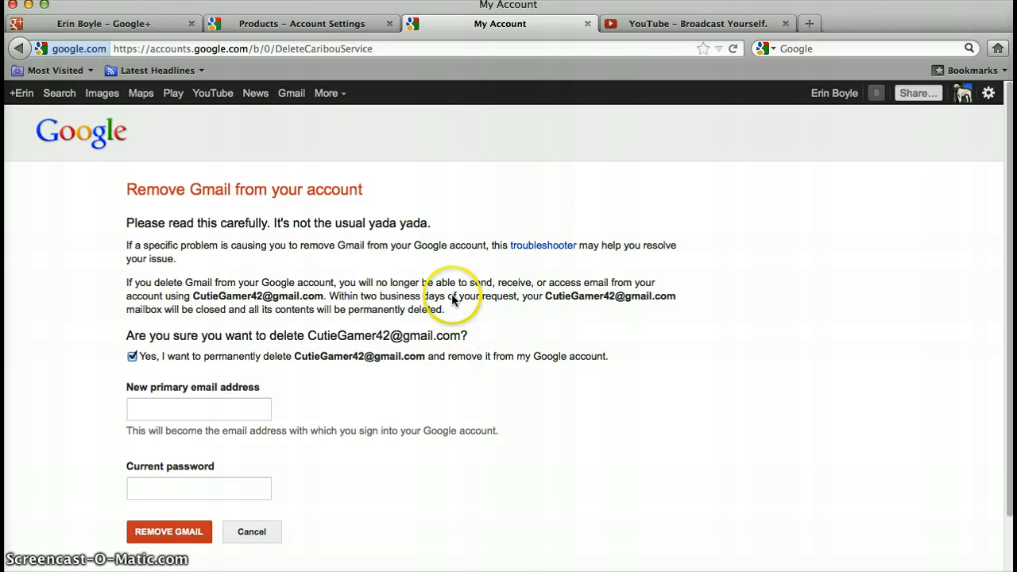
pyautogui.moveTo(682, 246)
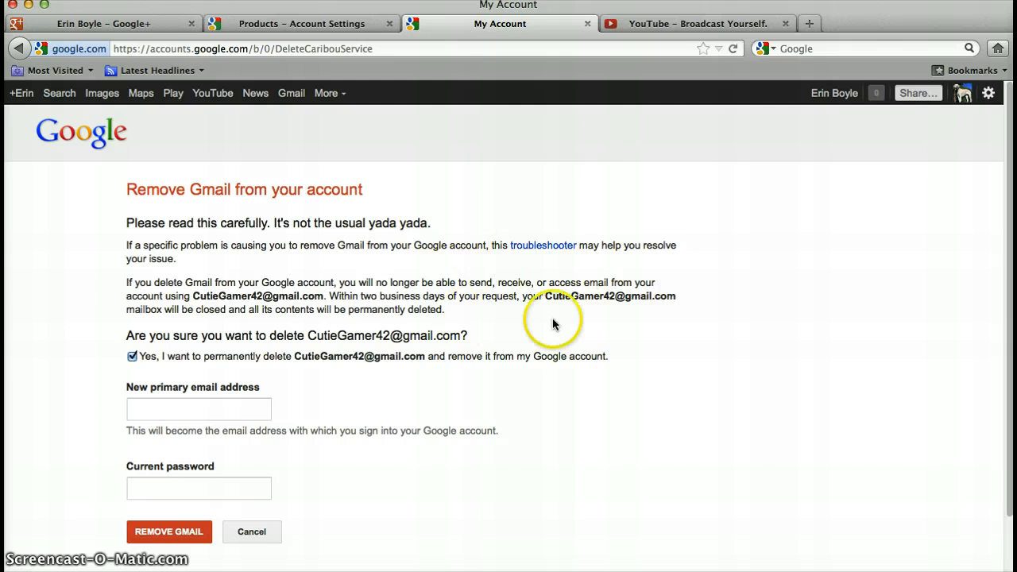
pyautogui.moveTo(646, 44)
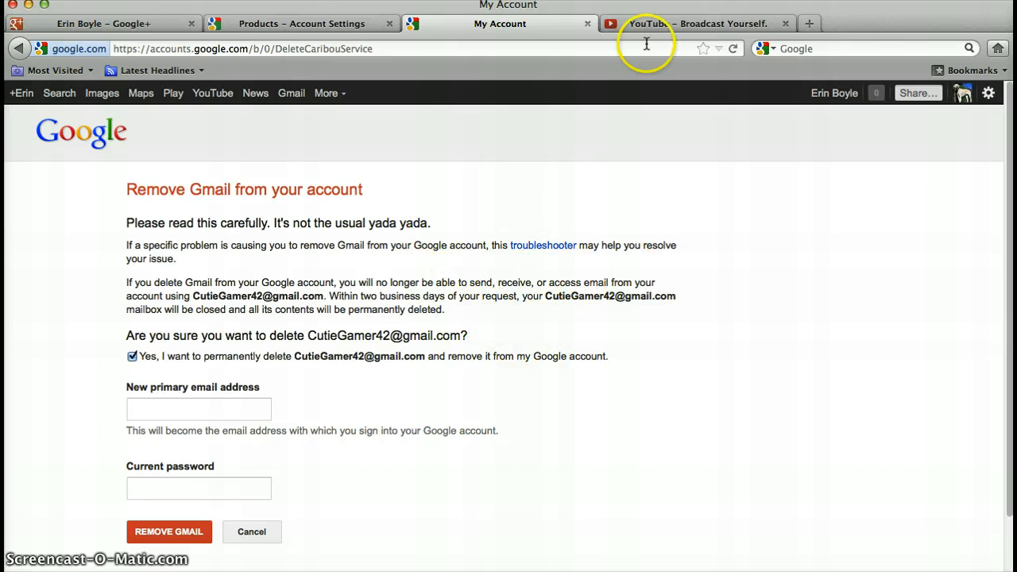
pyautogui.doubleClick(211, 189)
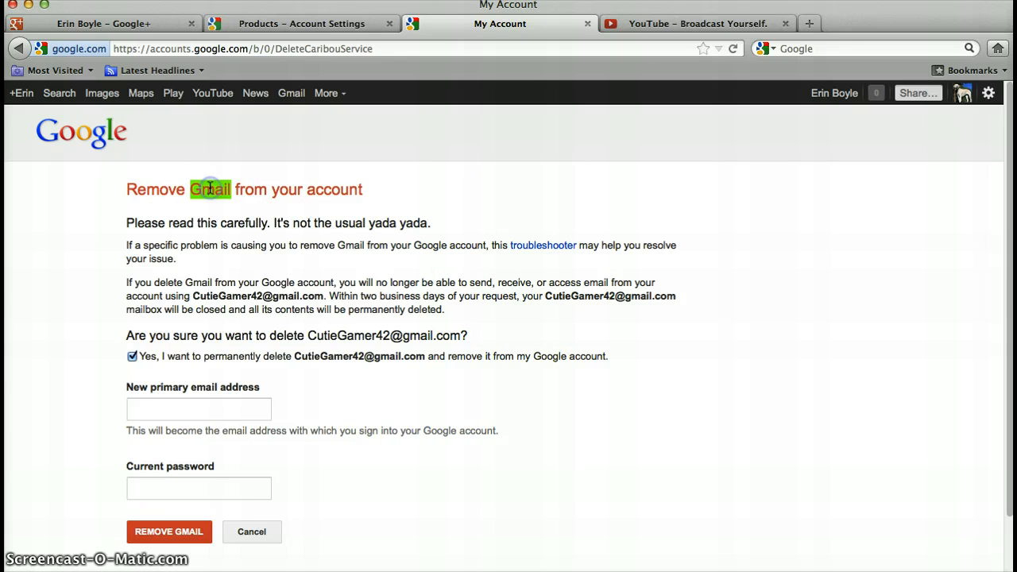
pyautogui.tripleClick(244, 189)
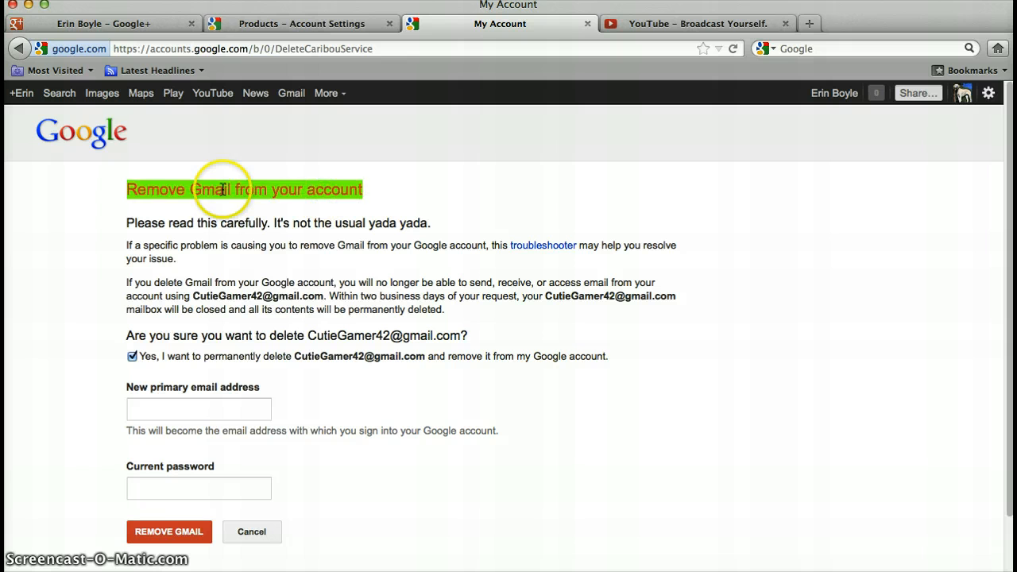